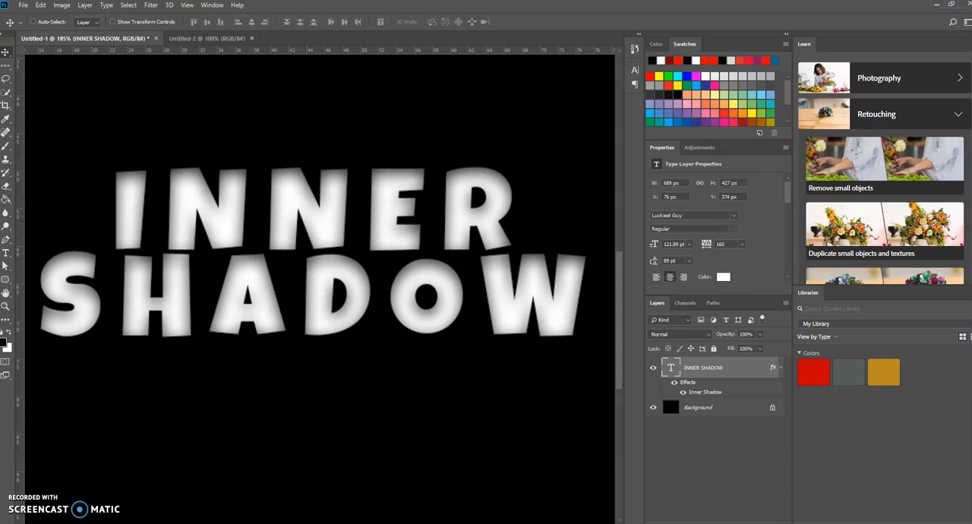
{"action": "mouse_move", "coordinate": [159, 183]}
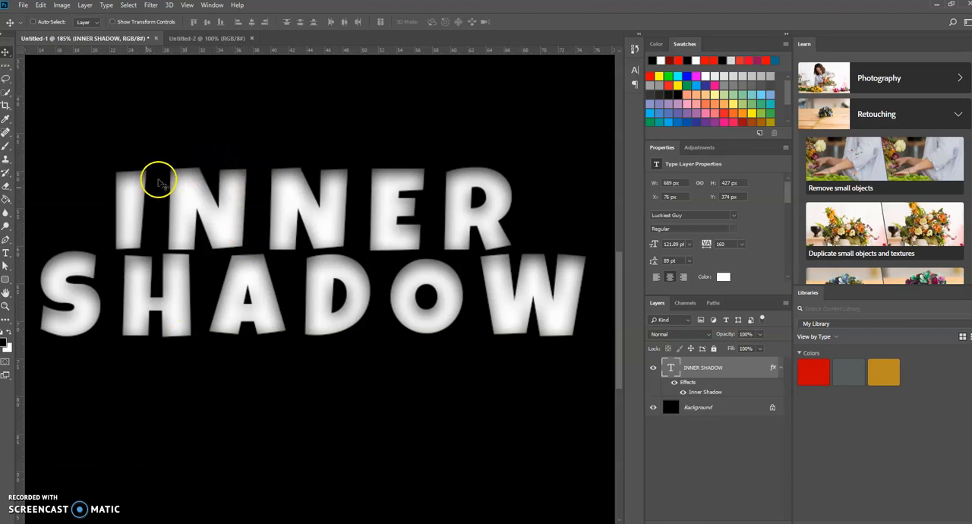
{"action": "mouse_move", "coordinate": [254, 199]}
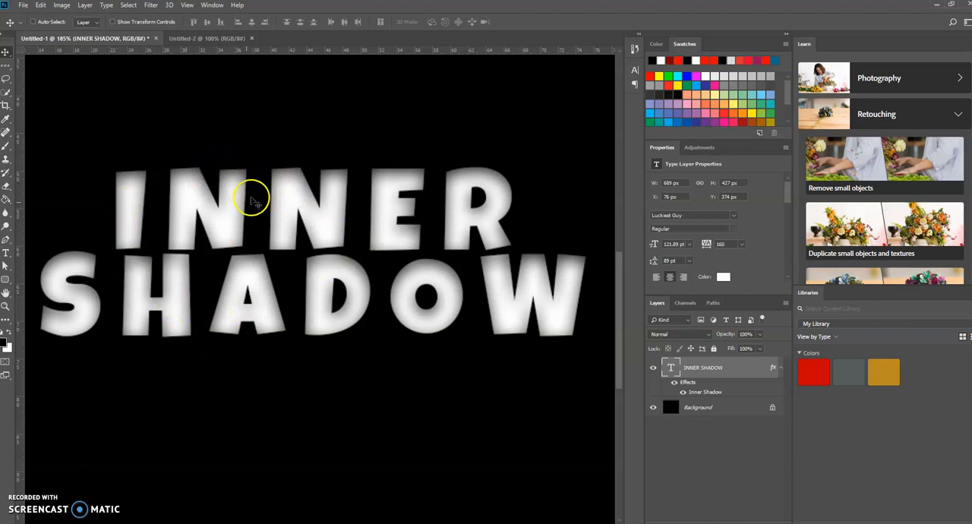
{"action": "mouse_move", "coordinate": [235, 236]}
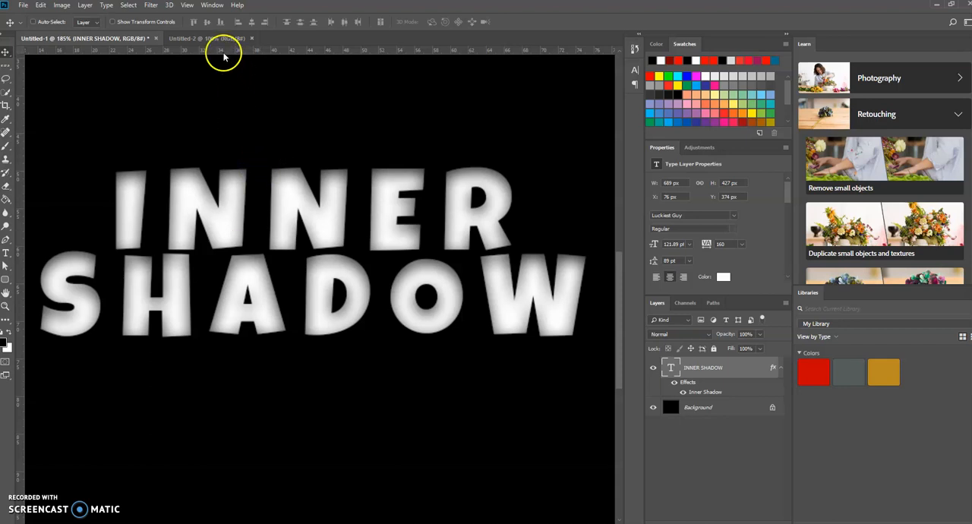
- Switch to the blank Untitled-2 document and show the fill and gradient tool group
{"action": "left_click", "coordinate": [205, 38]}
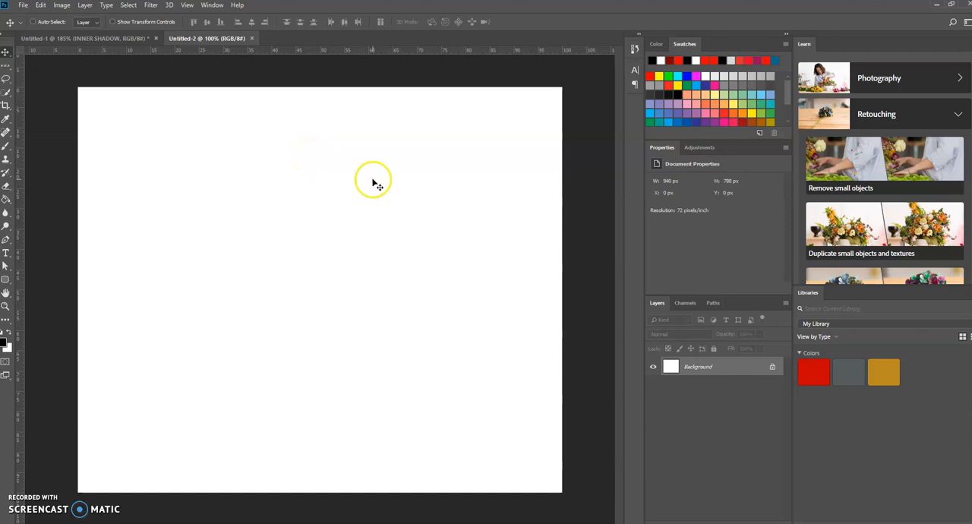
{"action": "mouse_move", "coordinate": [159, 311]}
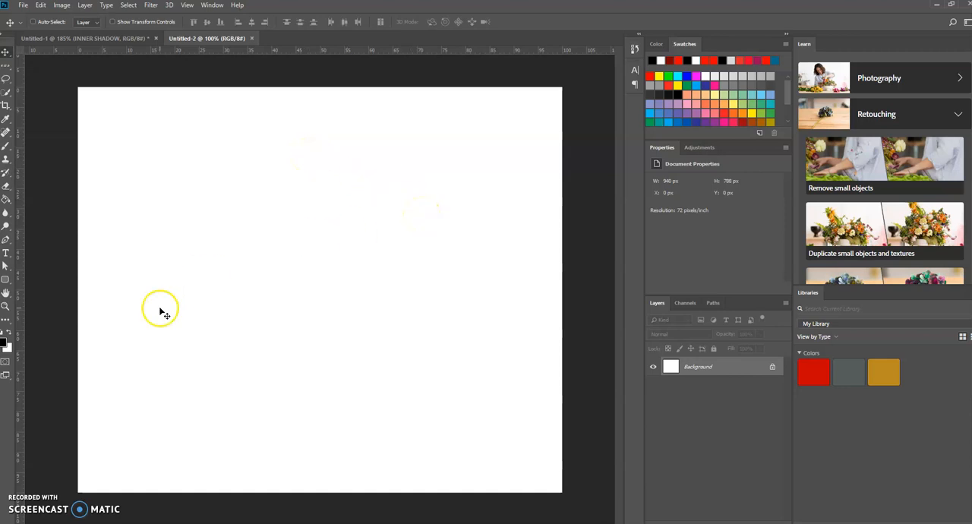
{"action": "mouse_move", "coordinate": [114, 205]}
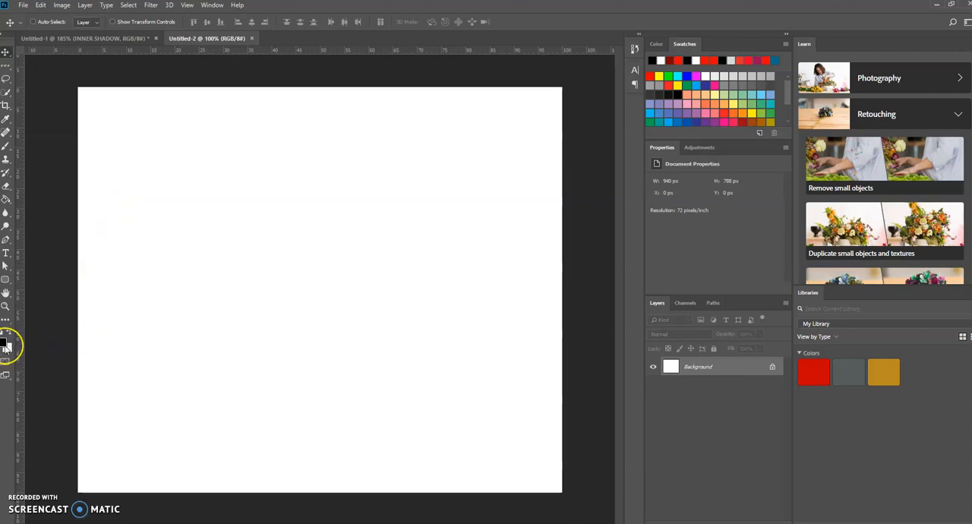
{"action": "mouse_move", "coordinate": [64, 281]}
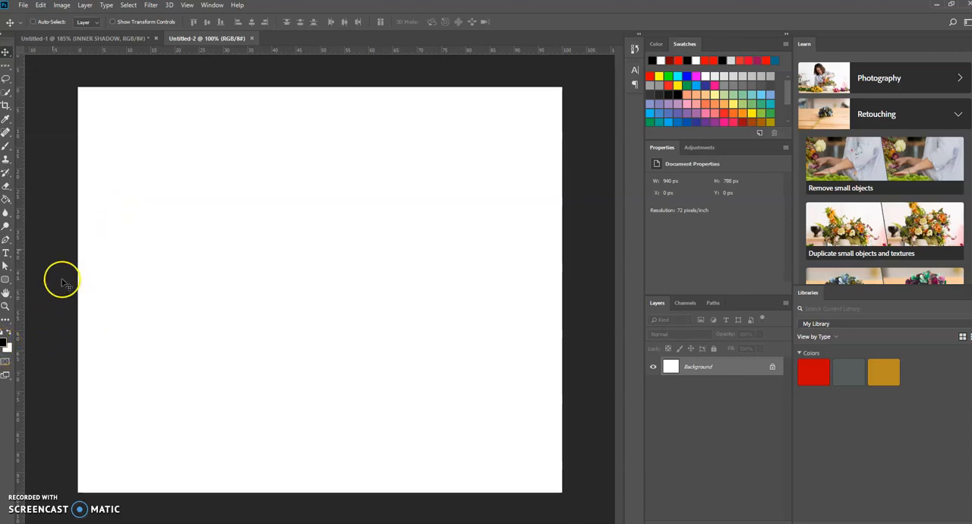
{"action": "right_click", "coordinate": [6, 198]}
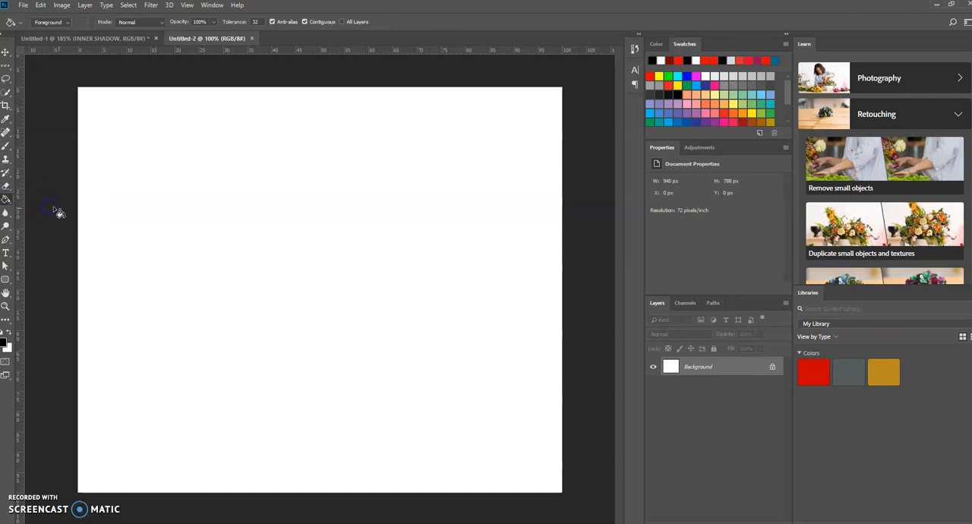
{"action": "mouse_move", "coordinate": [276, 262]}
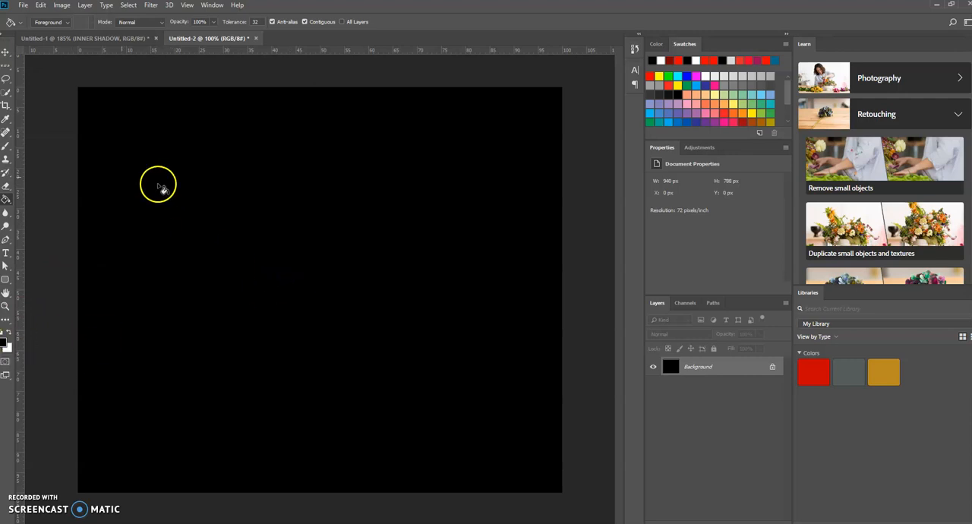
{"action": "mouse_move", "coordinate": [10, 232]}
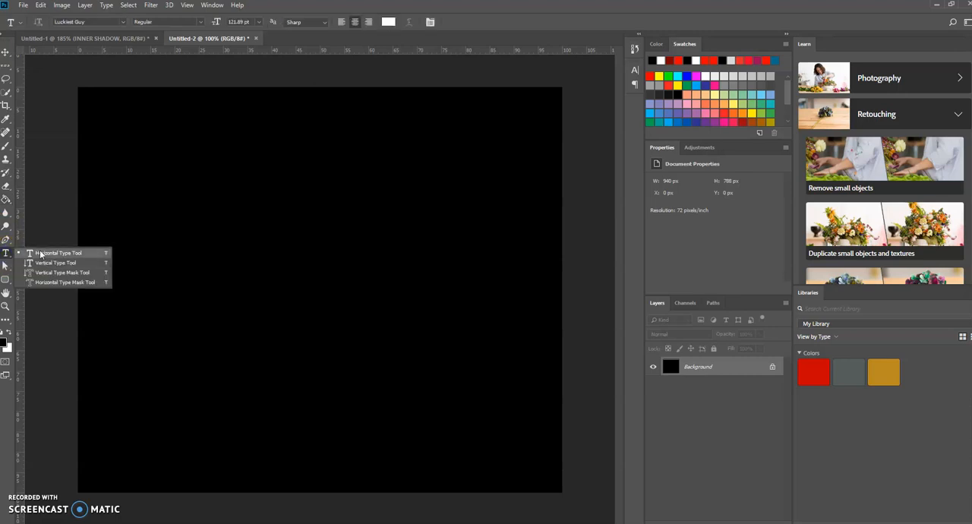
- Type 'INNER SHADOW' on the canvas, fix the typo, and commit the text layer
{"action": "left_click", "coordinate": [44, 255]}
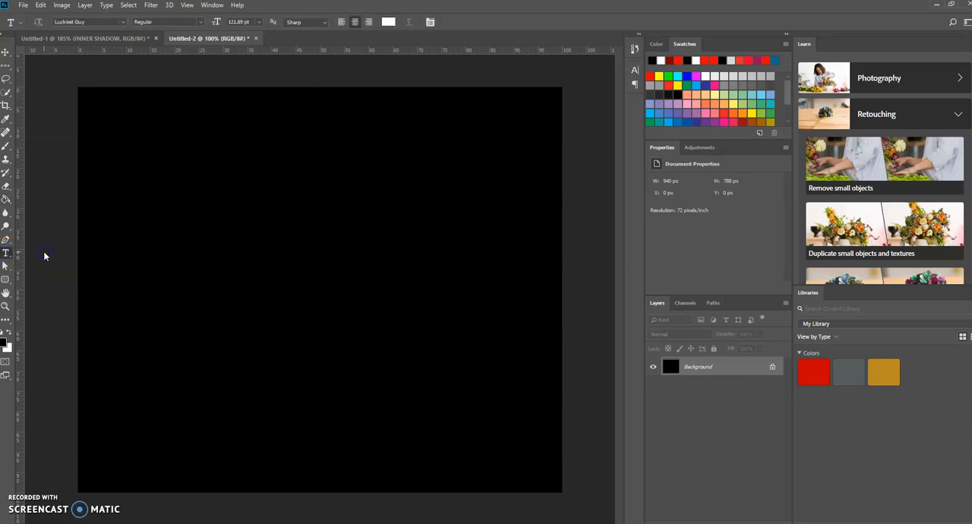
{"action": "left_click", "coordinate": [236, 205]}
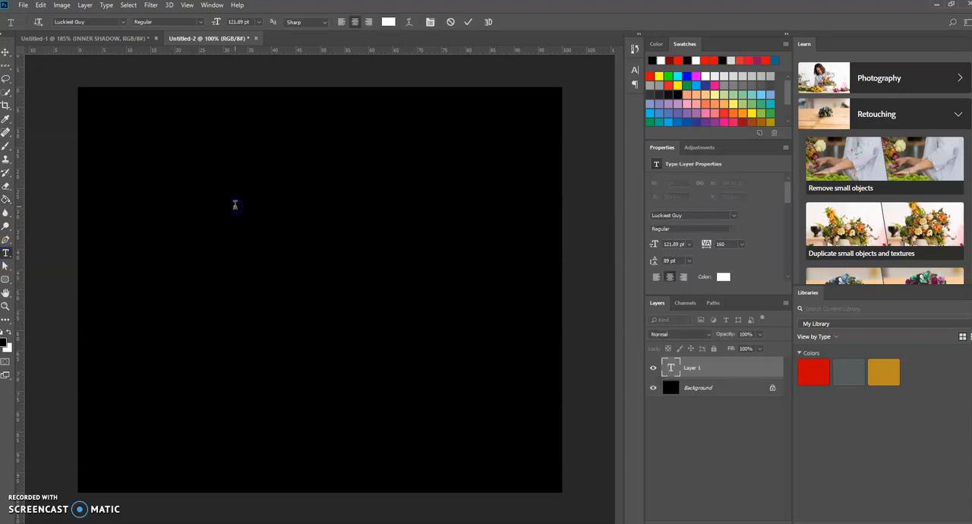
{"action": "left_click", "coordinate": [235, 205]}
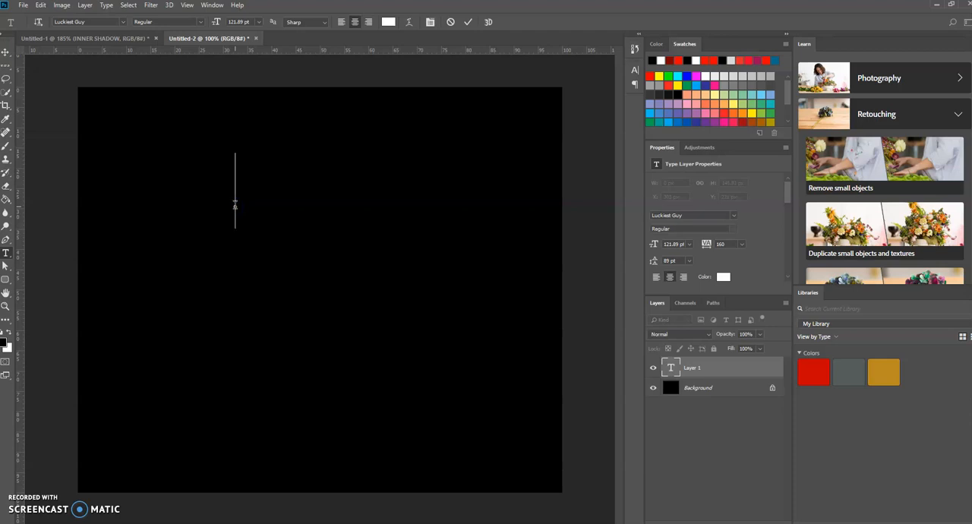
{"action": "type", "text": "INN"}
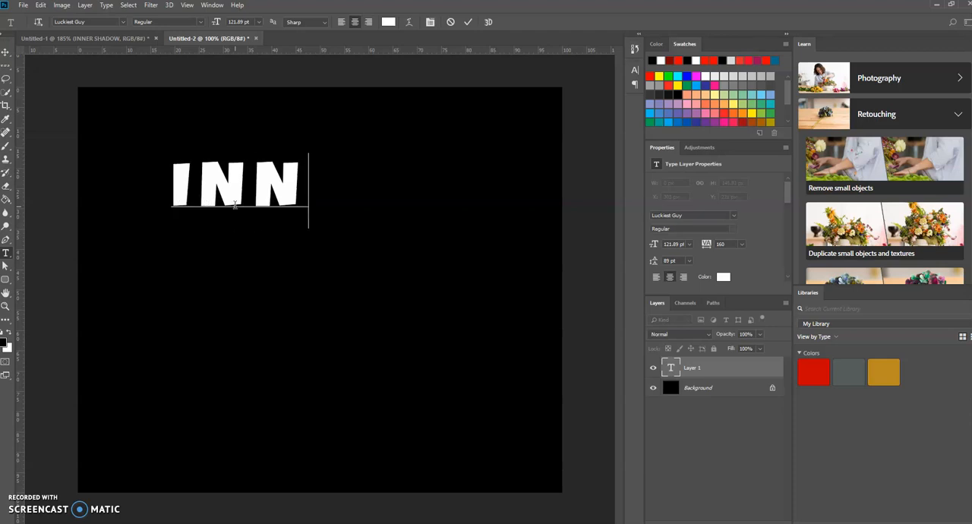
{"action": "type", "text": "ER"}
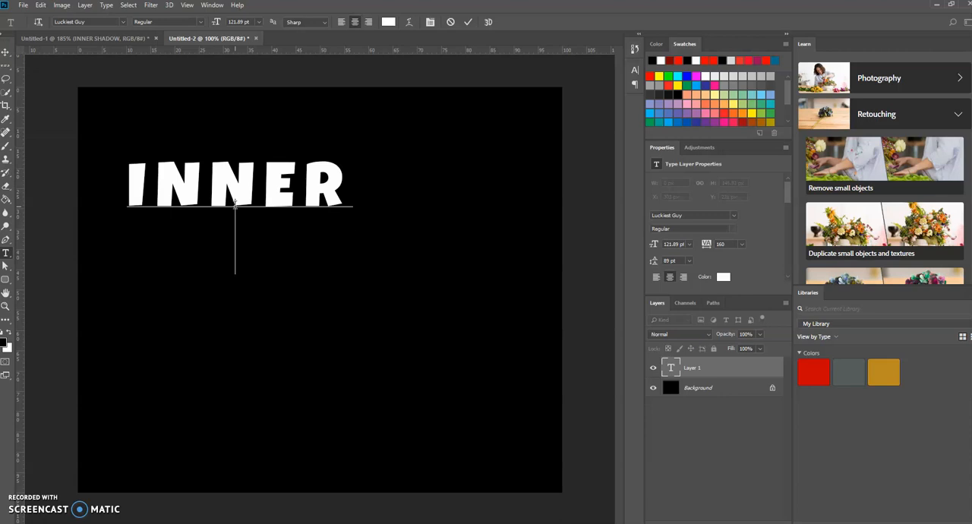
{"action": "type", "text": "SHAD"}
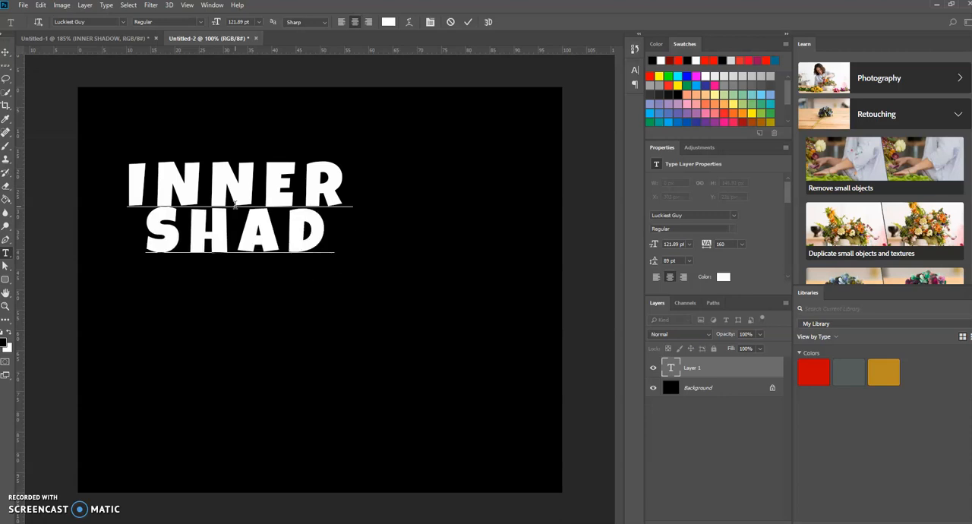
{"action": "type", "text": "AO"}
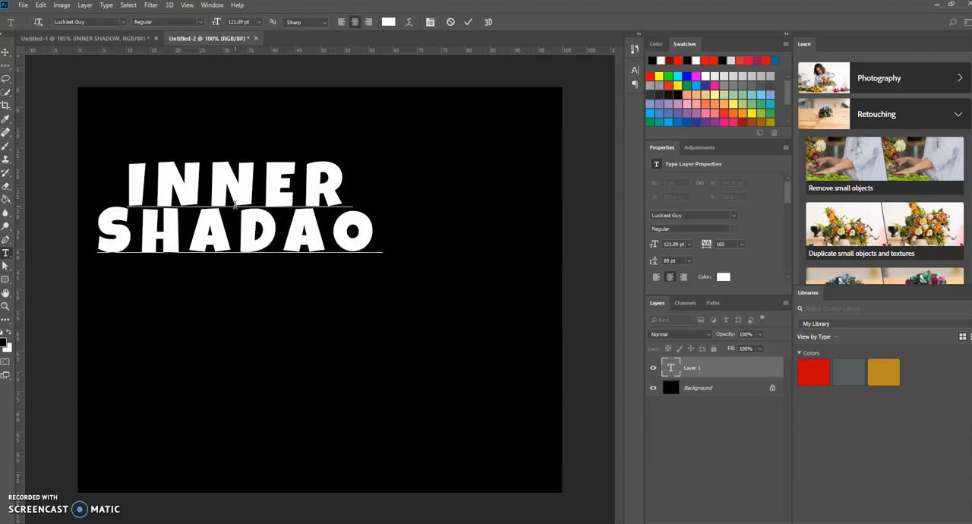
{"action": "key", "text": "Backspace"}
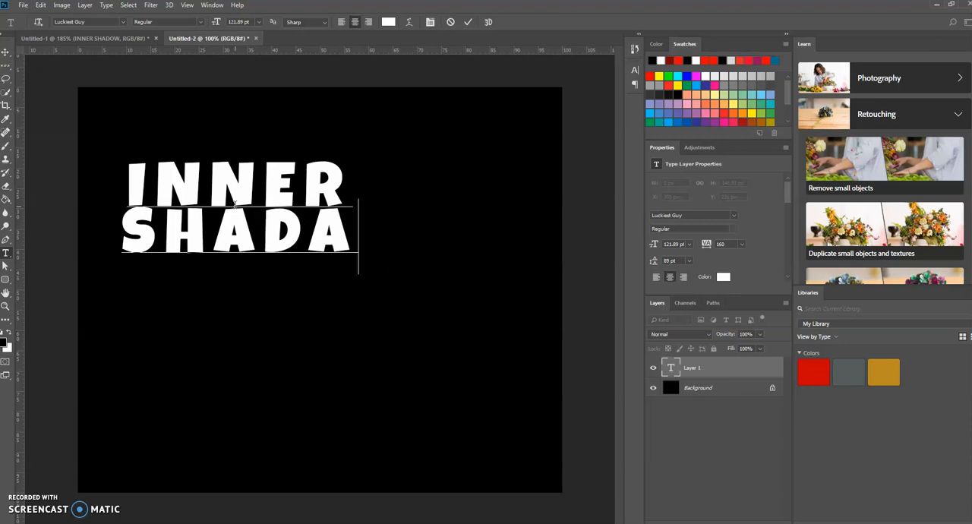
{"action": "type", "text": "OW"}
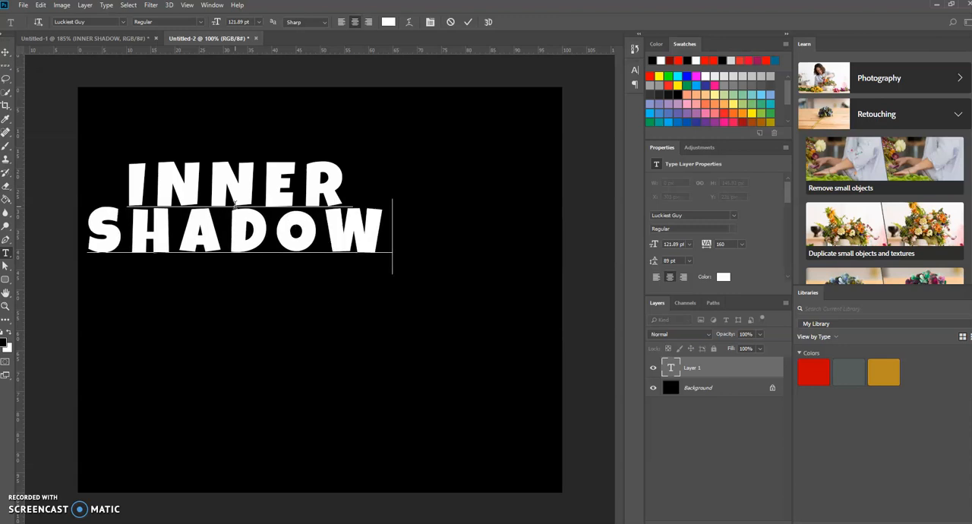
{"action": "left_click", "coordinate": [467, 21]}
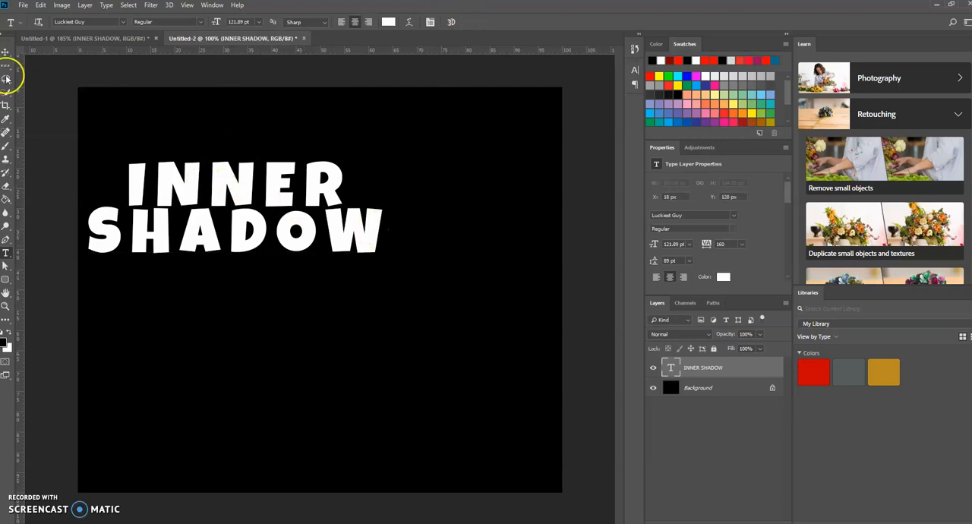
{"action": "left_click", "coordinate": [6, 53]}
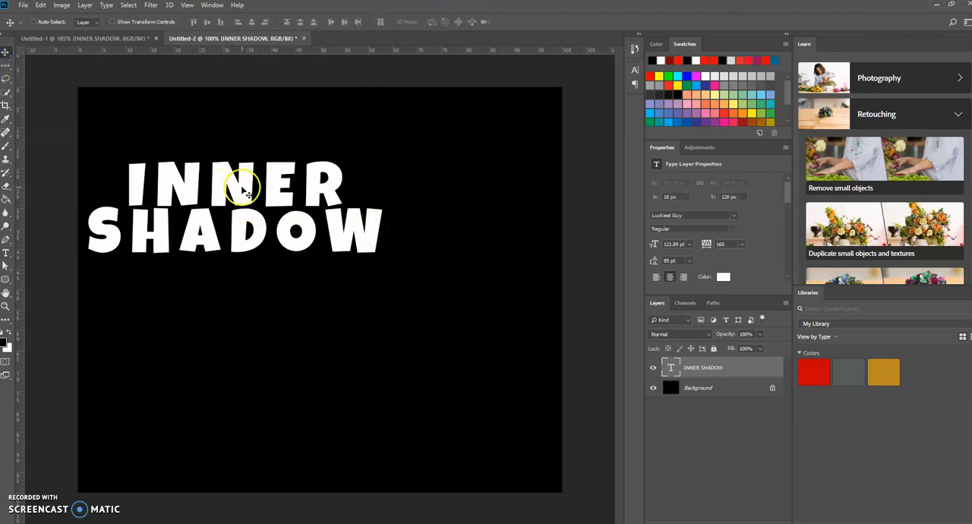
{"action": "left_click_drag", "start_coordinate": [243, 190], "coordinate": [330, 273]}
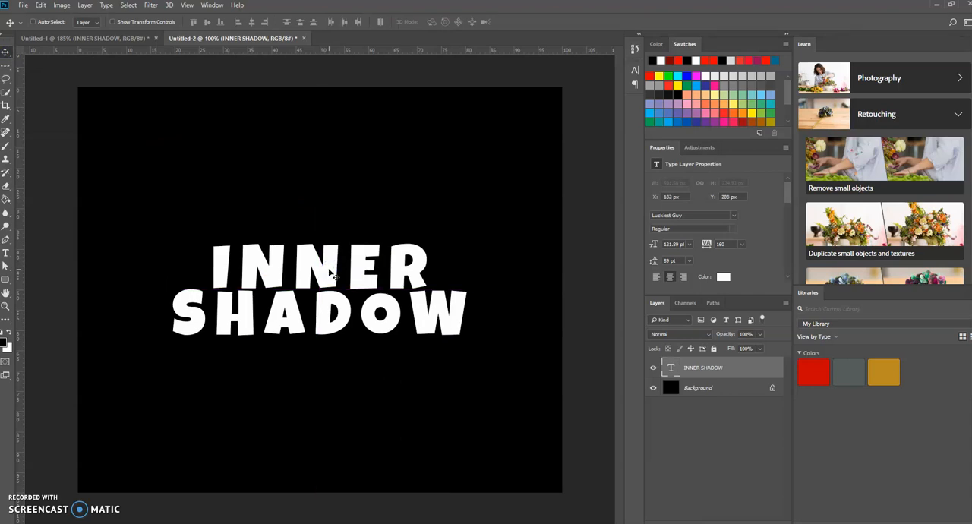
{"action": "mouse_move", "coordinate": [266, 296]}
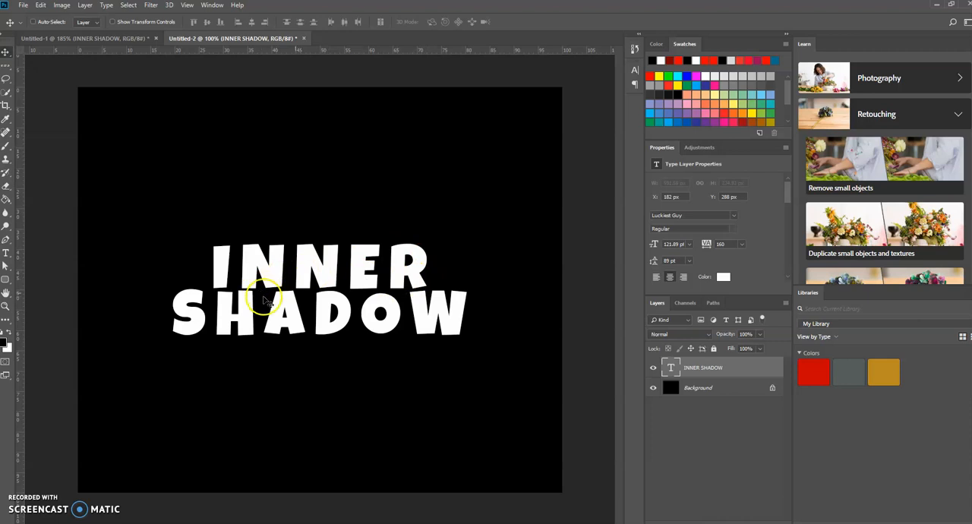
{"action": "mouse_move", "coordinate": [395, 312]}
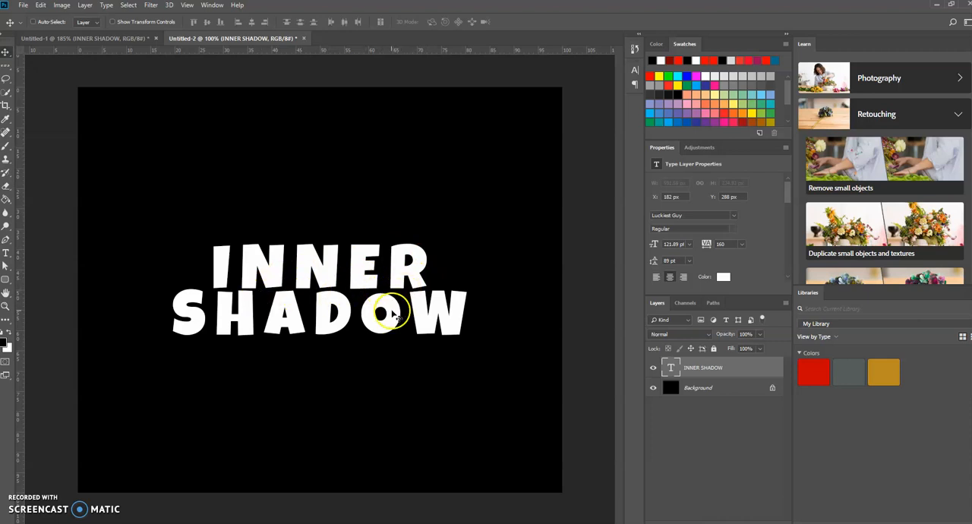
{"action": "mouse_move", "coordinate": [334, 287]}
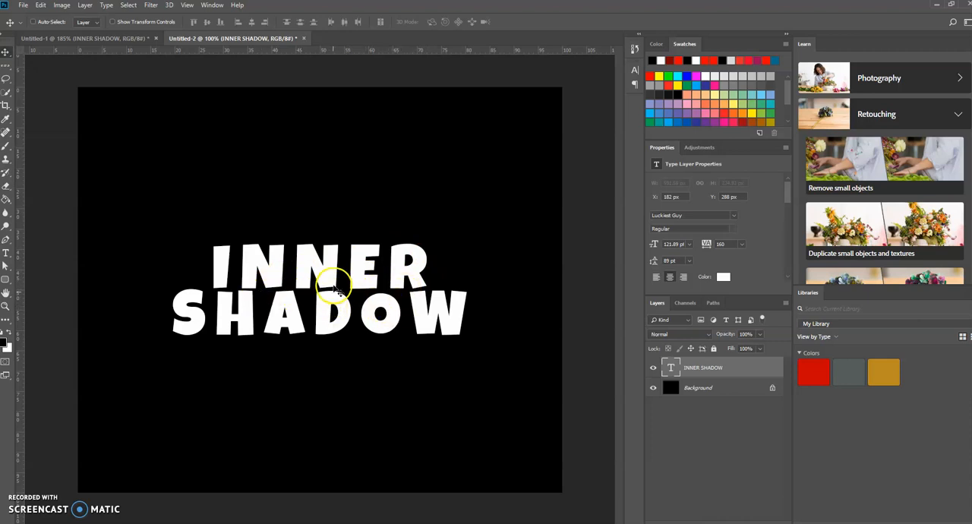
{"action": "mouse_move", "coordinate": [443, 281]}
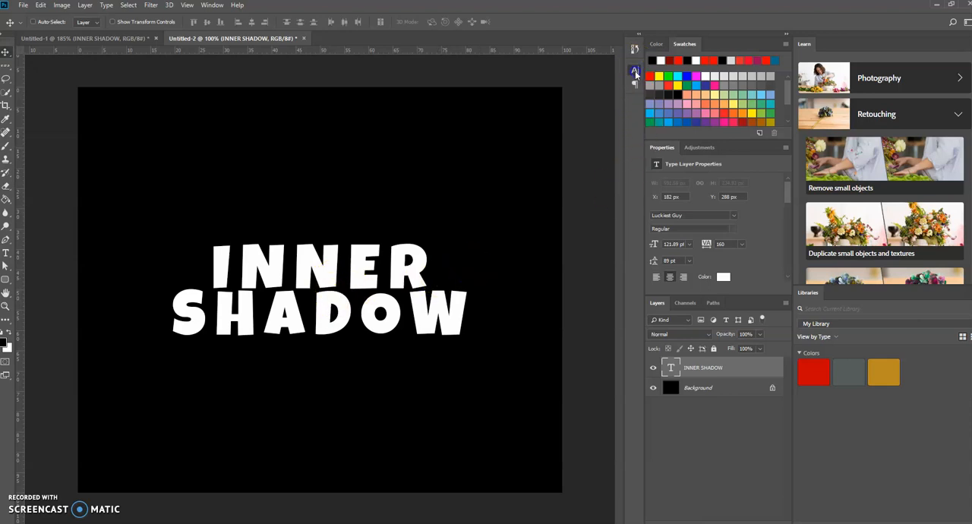
- Change the text's leading from 89 pt to 90 pt in the Character panel
{"action": "left_click", "coordinate": [635, 71]}
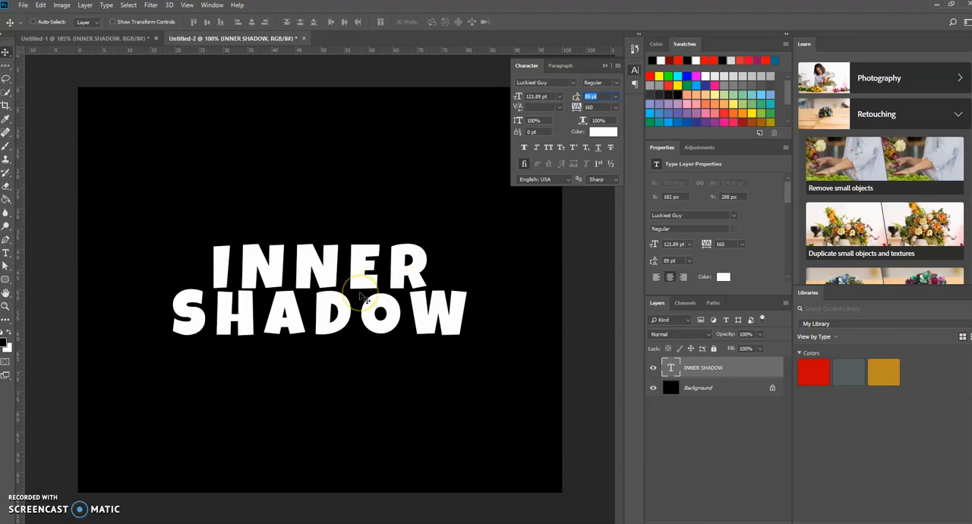
{"action": "mouse_move", "coordinate": [332, 295]}
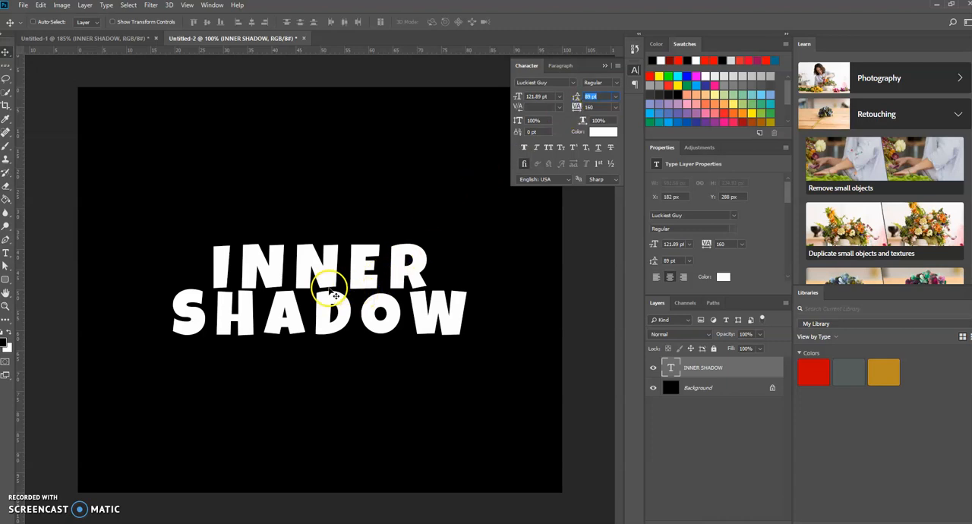
{"action": "mouse_move", "coordinate": [361, 276]}
{"action": "type", "text": "90"}
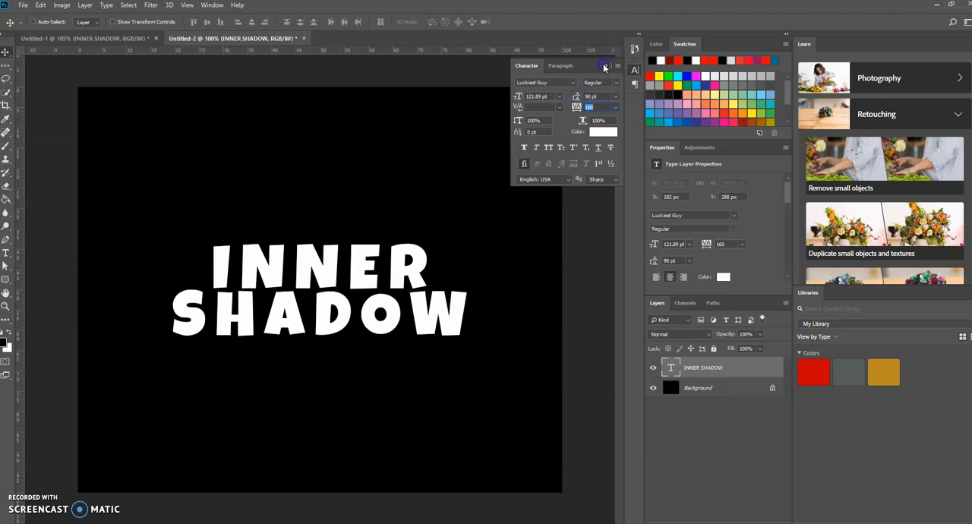
{"action": "left_click", "coordinate": [604, 67]}
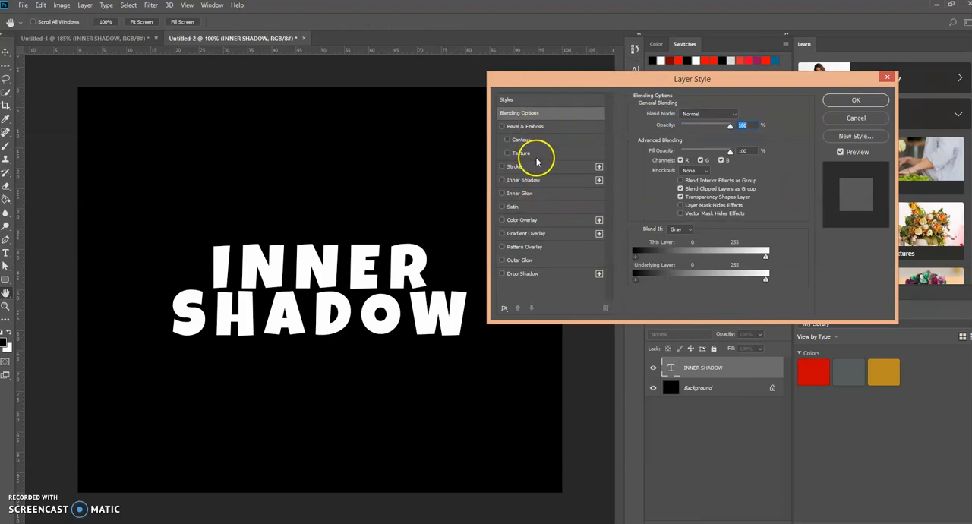
{"action": "mouse_move", "coordinate": [568, 182]}
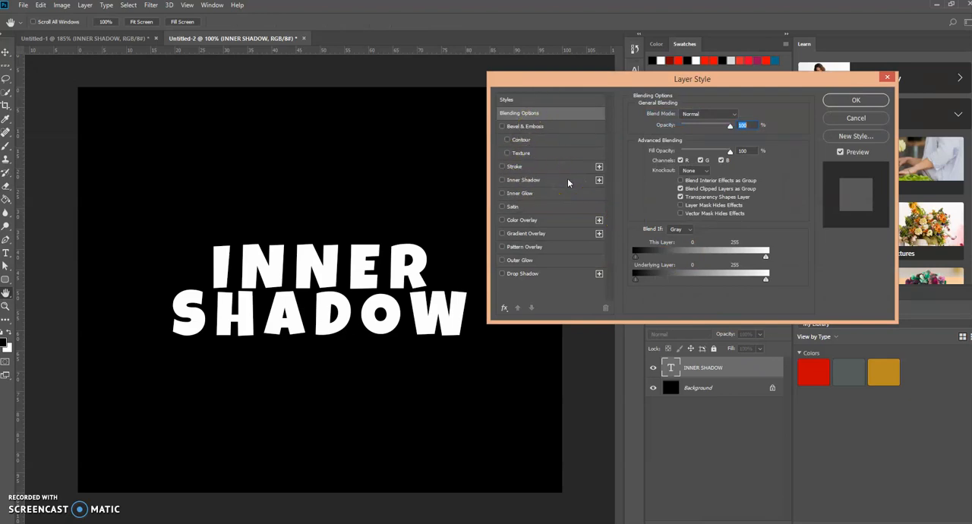
- Enable the Inner Shadow layer style on the INNER SHADOW text layer
{"action": "left_click", "coordinate": [501, 180]}
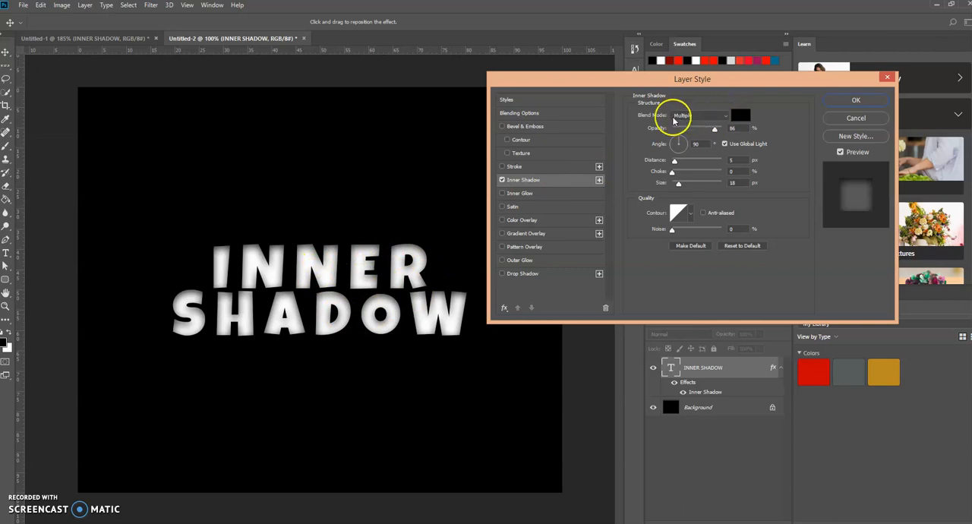
{"action": "mouse_move", "coordinate": [673, 149]}
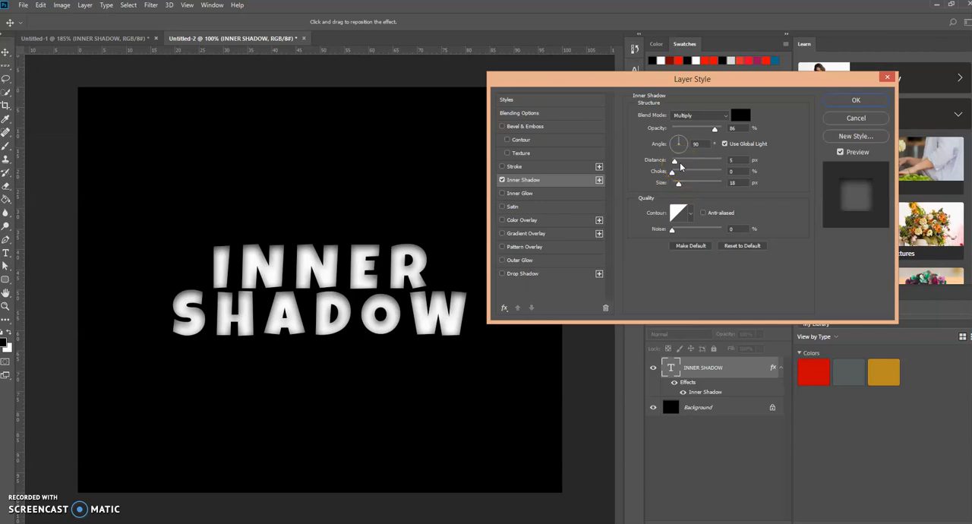
{"action": "mouse_move", "coordinate": [674, 161]}
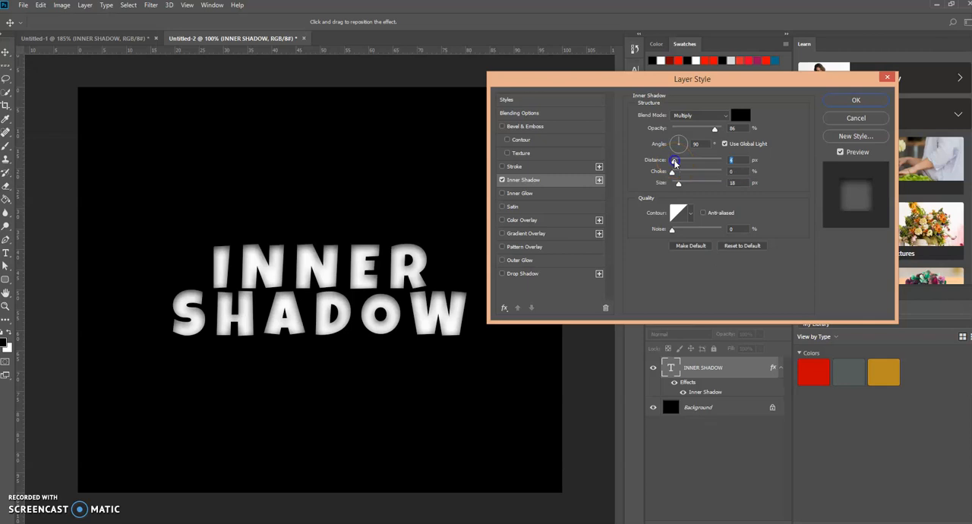
- Set inner shadow distance 10 px, choke 7%, size 18 px, and confirm
{"action": "left_click_drag", "start_coordinate": [674, 160], "coordinate": [681, 160]}
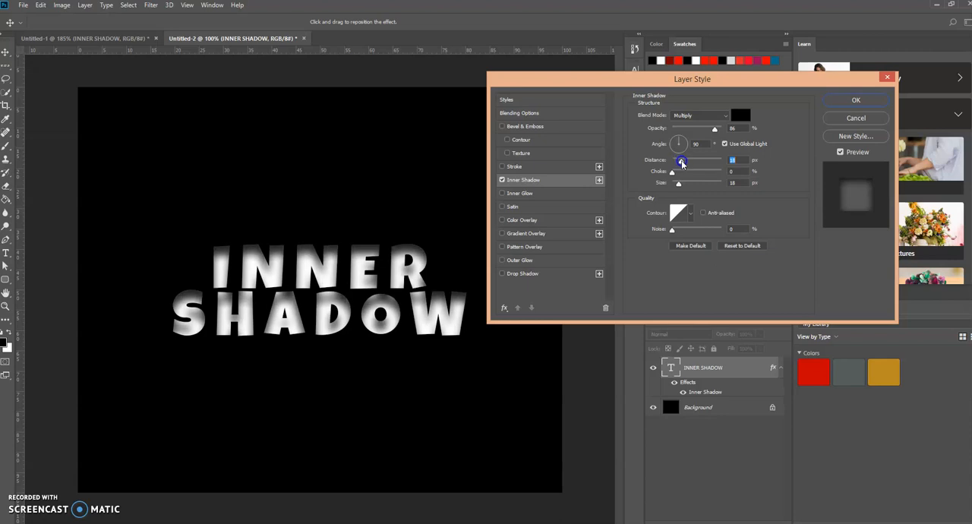
{"action": "left_click_drag", "start_coordinate": [681, 161], "coordinate": [696, 161]}
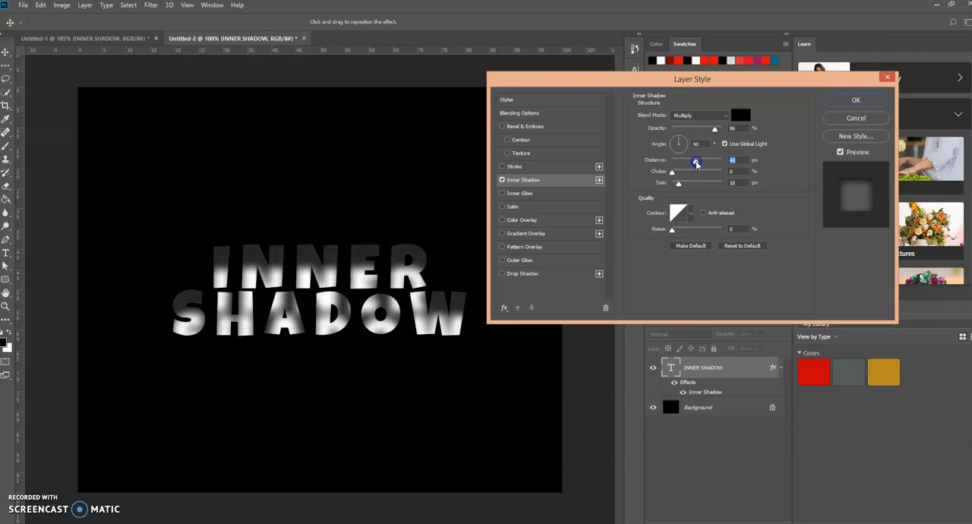
{"action": "left_click_drag", "start_coordinate": [696, 163], "coordinate": [677, 163]}
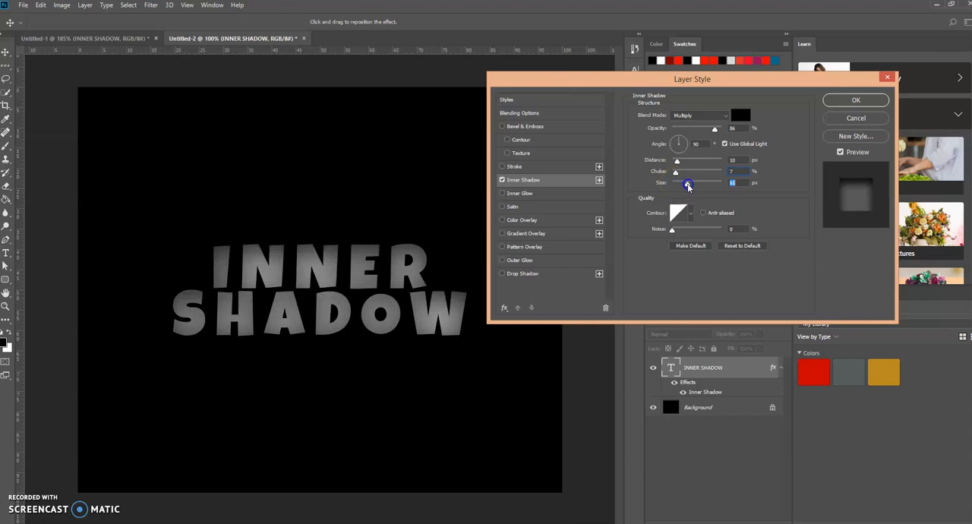
{"action": "left_click_drag", "start_coordinate": [687, 183], "coordinate": [699, 183]}
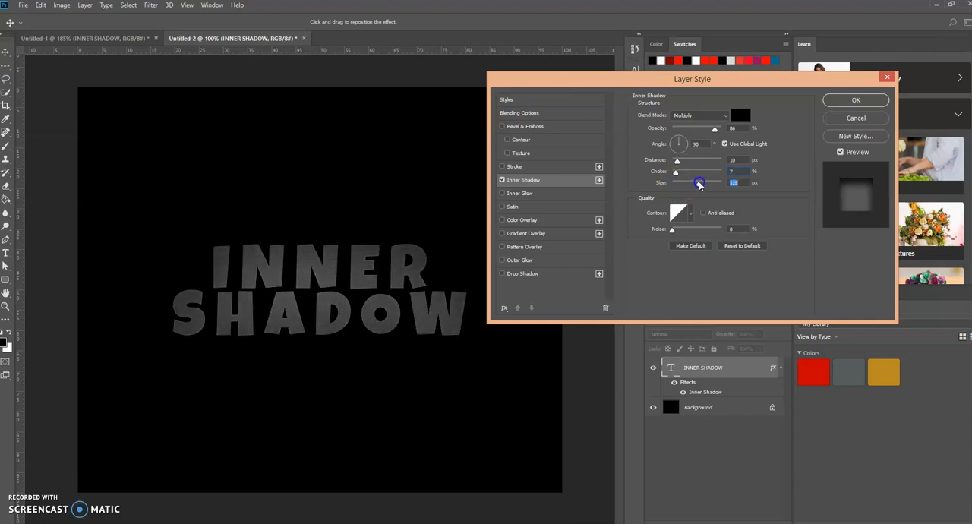
{"action": "left_click_drag", "start_coordinate": [699, 183], "coordinate": [684, 183]}
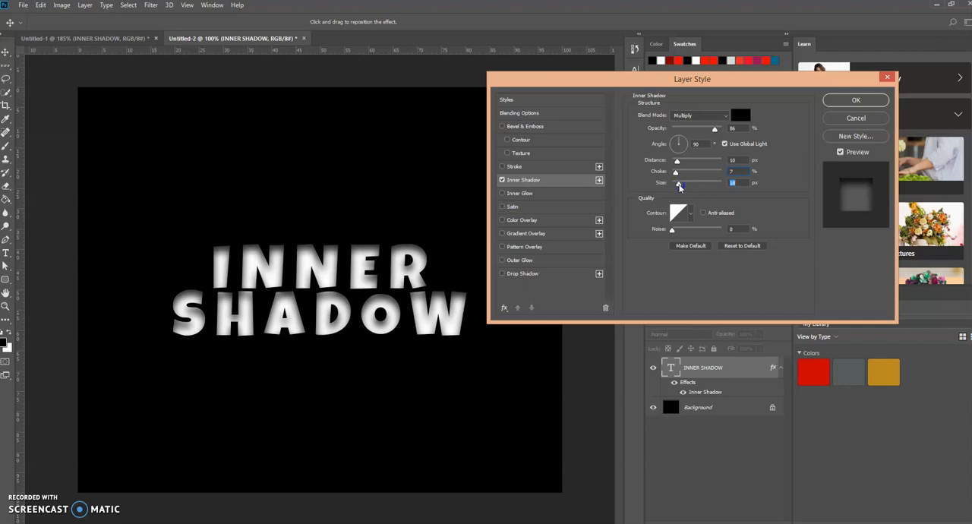
{"action": "mouse_move", "coordinate": [681, 175]}
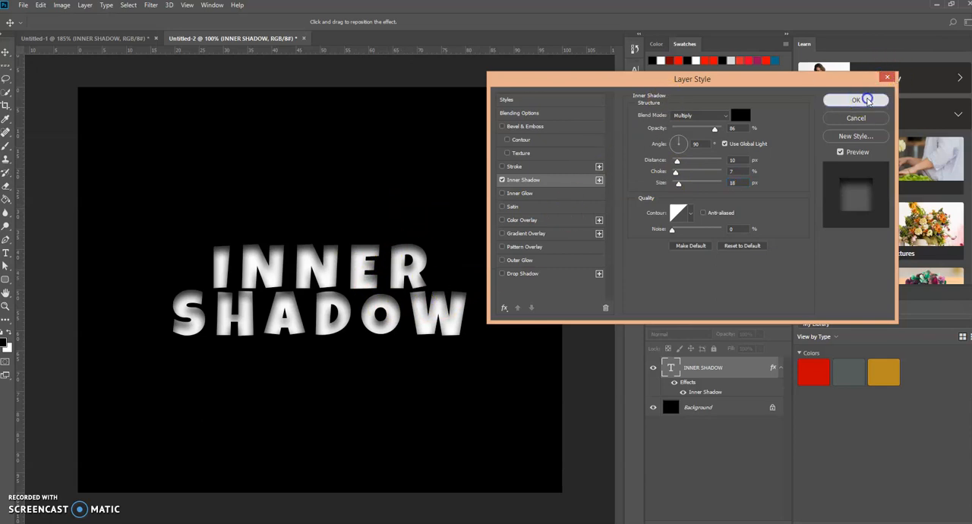
{"action": "left_click", "coordinate": [855, 100]}
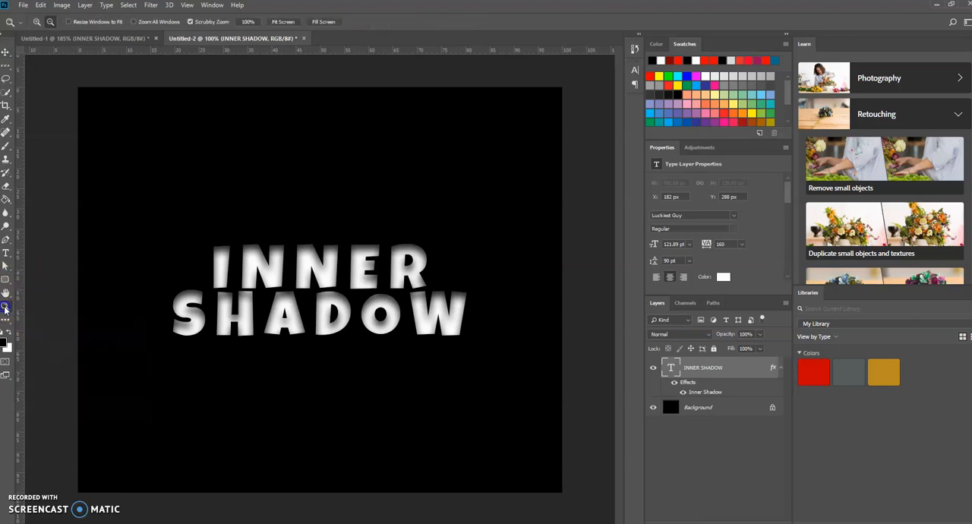
{"action": "mouse_move", "coordinate": [144, 275]}
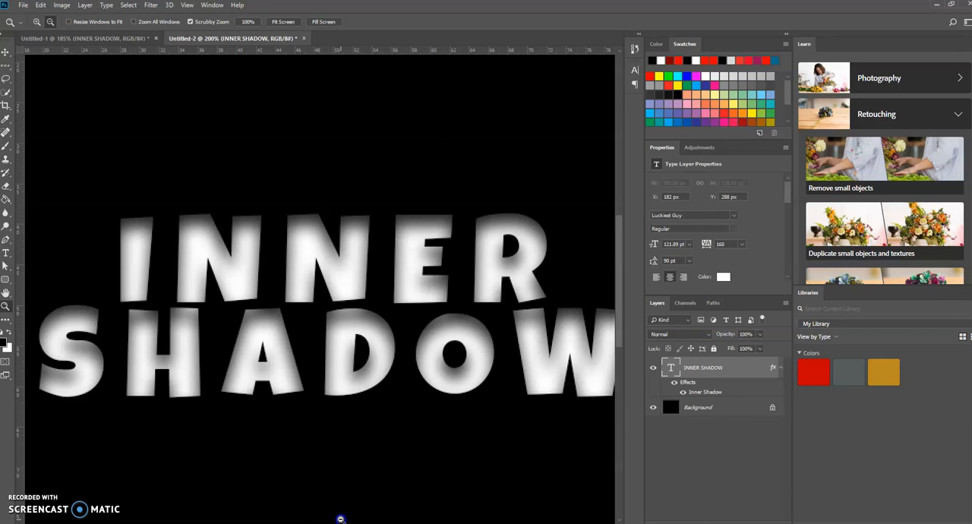
{"action": "mouse_move", "coordinate": [189, 295]}
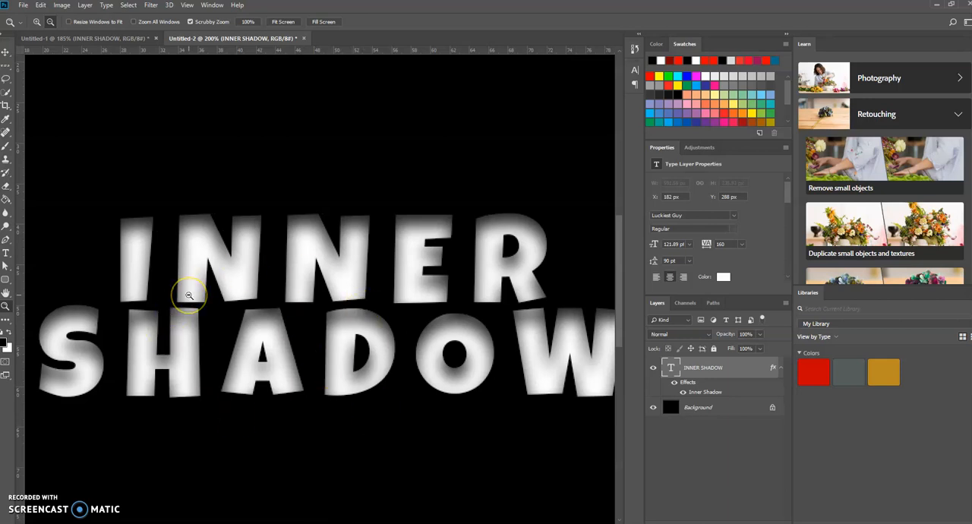